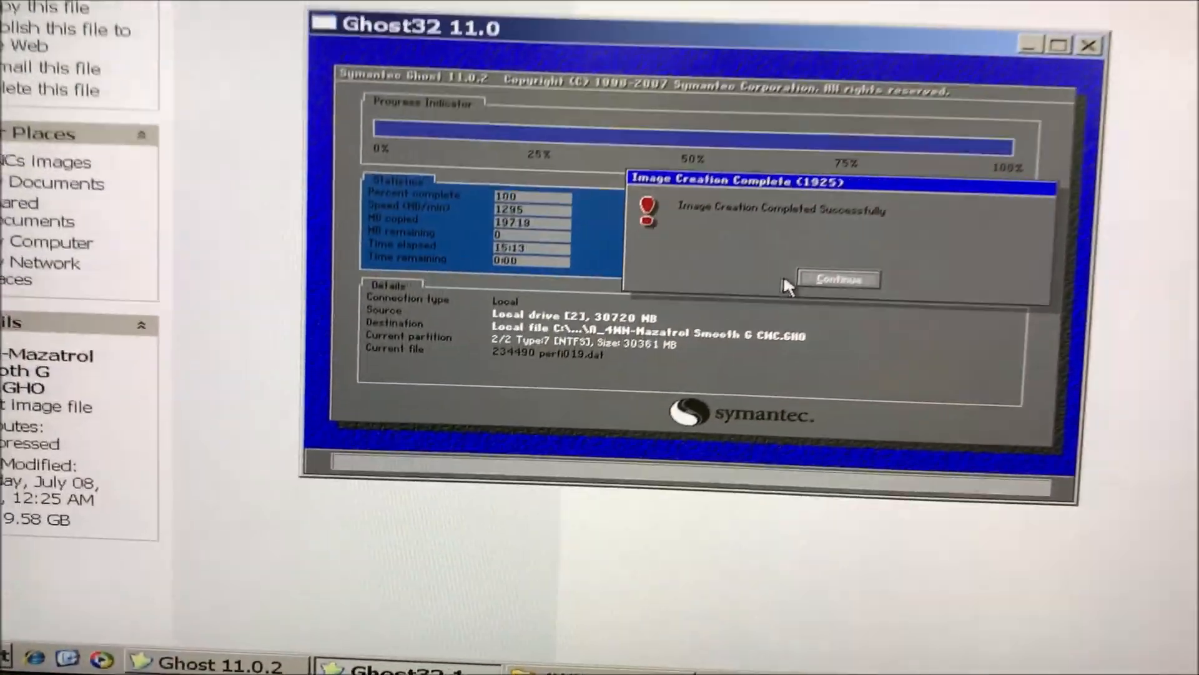
Acknowledge the Image Creation Complete message and quit Ghost
{"action": "left_click", "coordinate": [839, 278]}
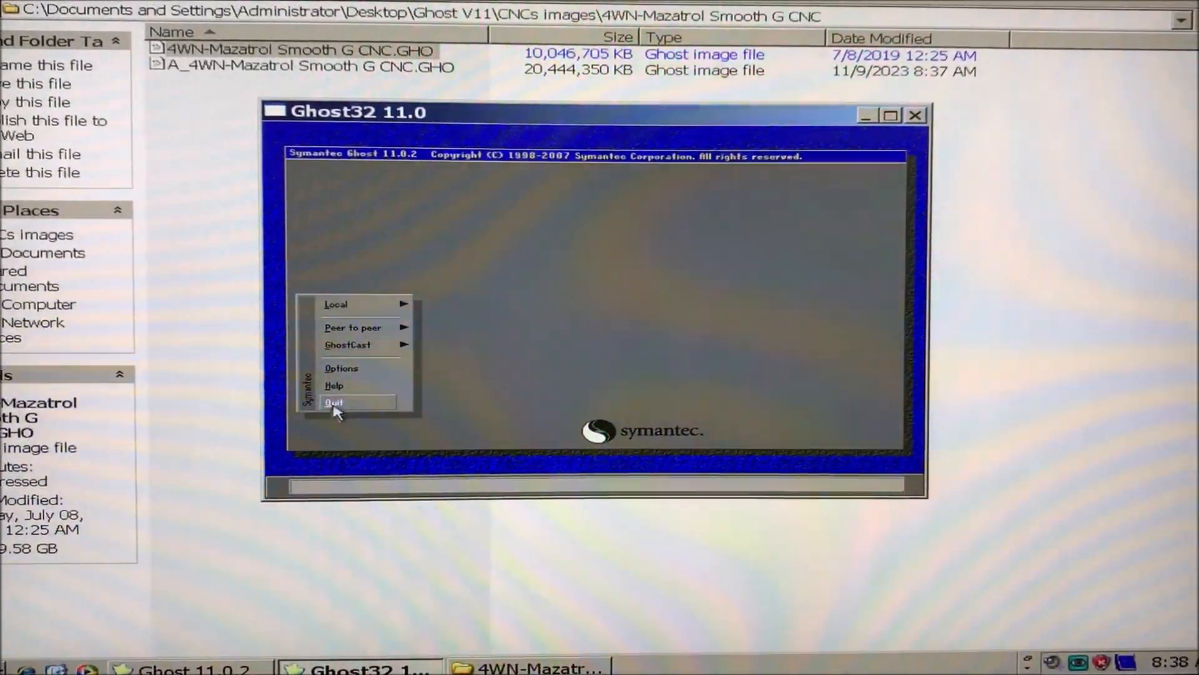
{"action": "left_click", "coordinate": [333, 402]}
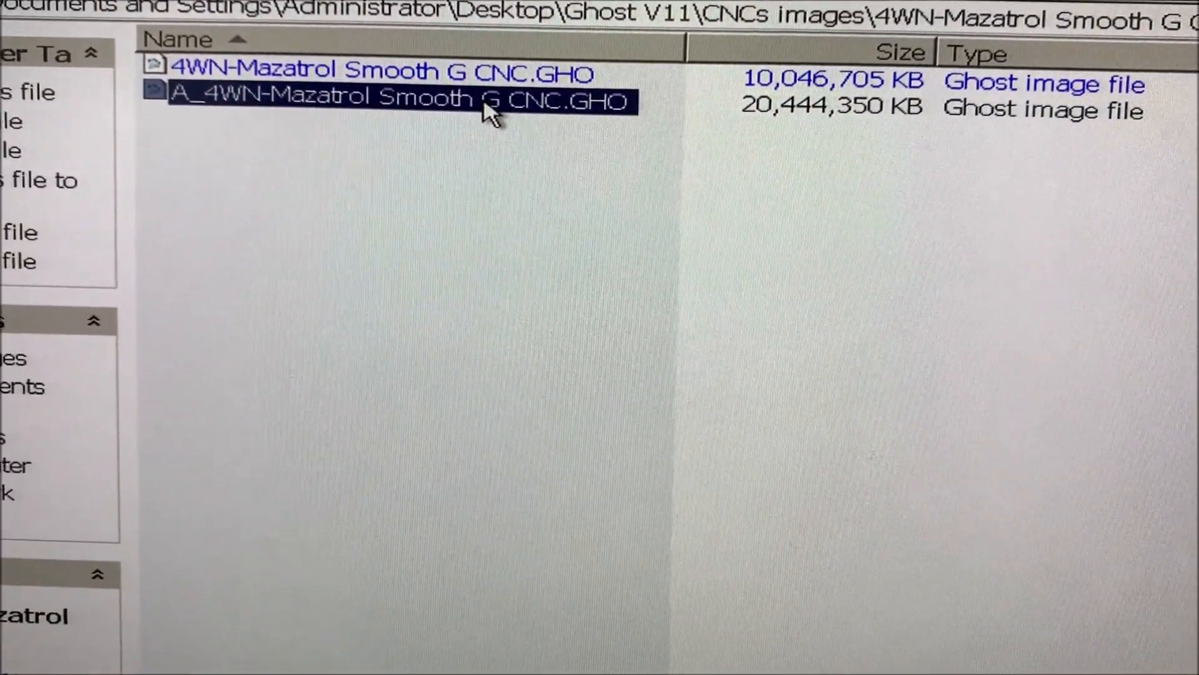
{"action": "mouse_move", "coordinate": [447, 123]}
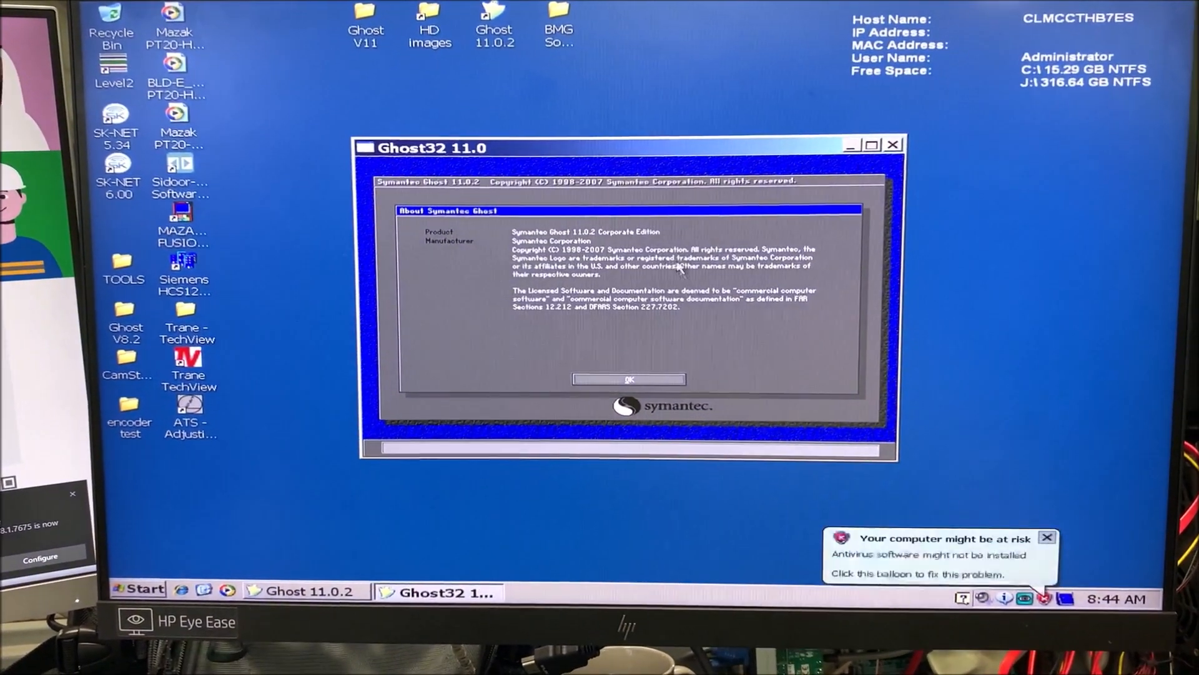
Choose Local > Disk > From Image and pick the A_4WN-Mazatrol Smooth G CNC.GHO image to restore
{"action": "left_click", "coordinate": [629, 380]}
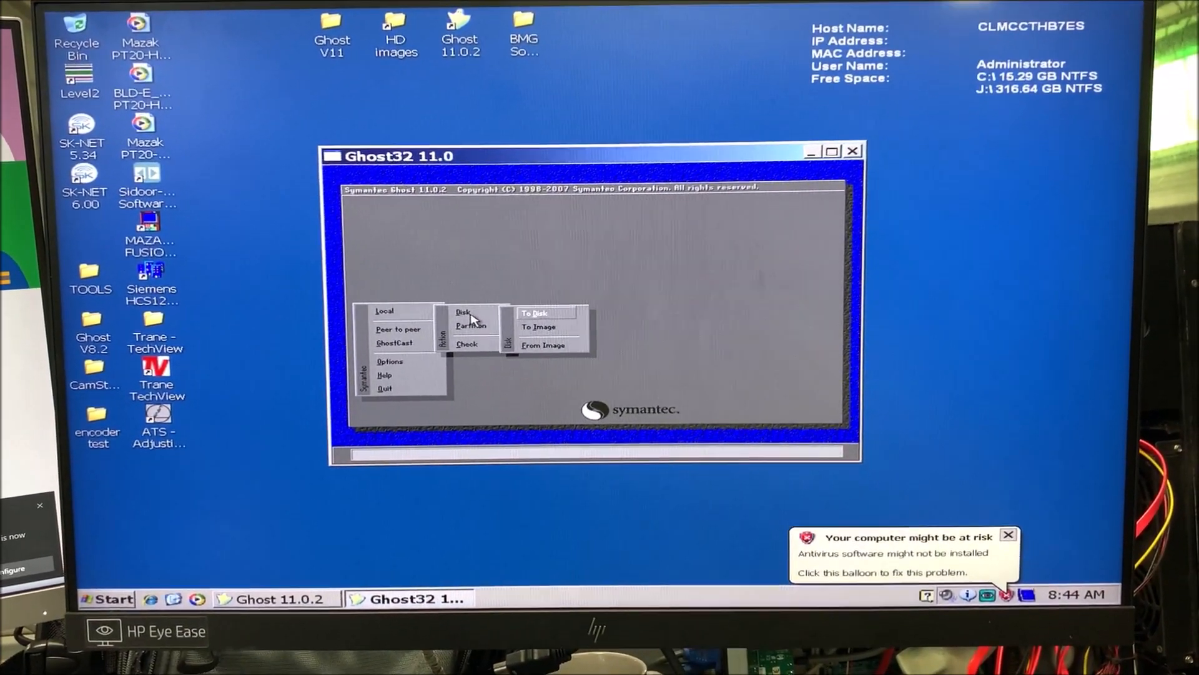
{"action": "left_click", "coordinate": [544, 345]}
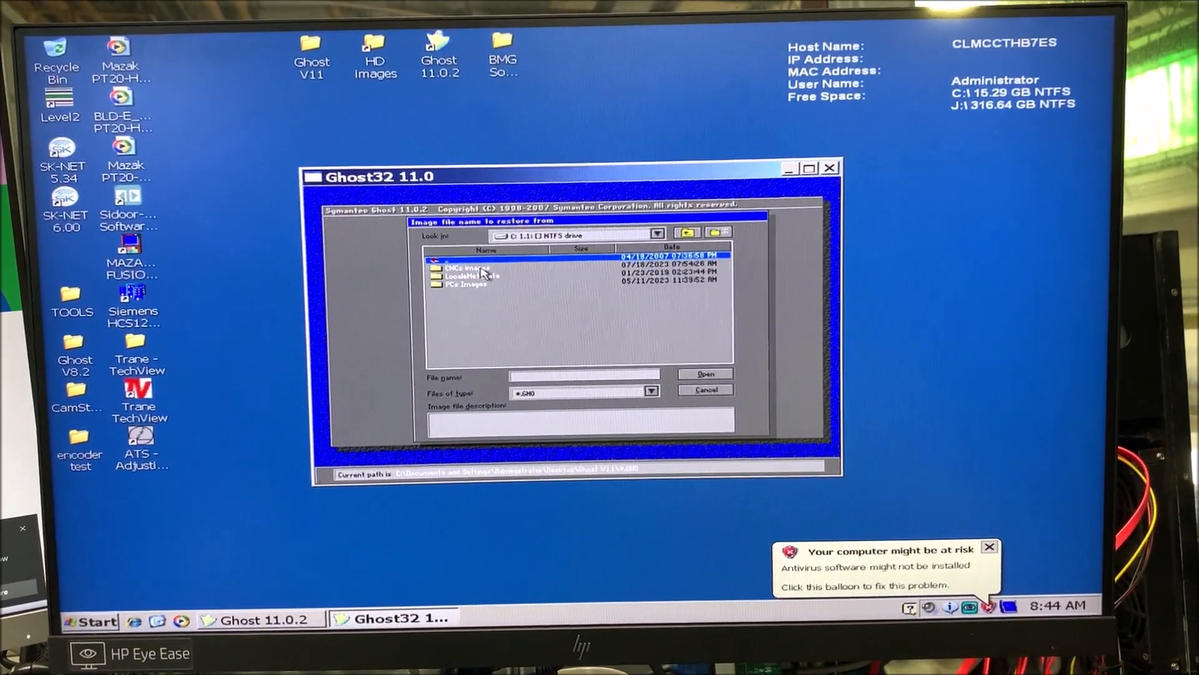
{"action": "double_click", "coordinate": [466, 266]}
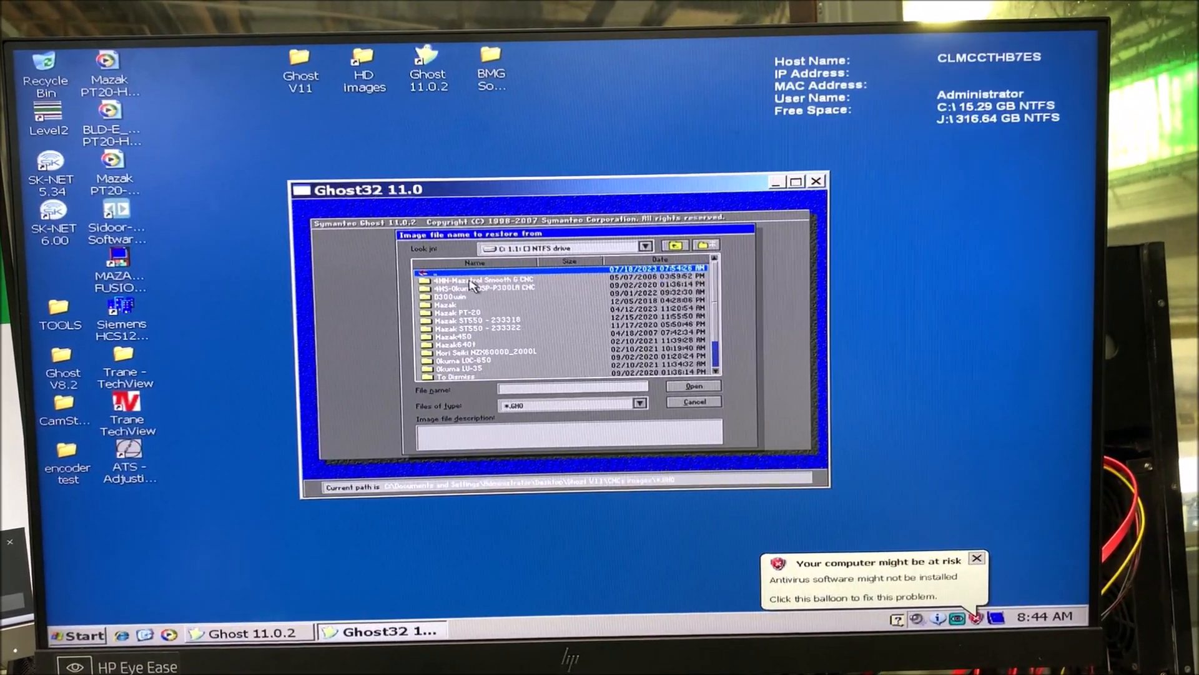
{"action": "double_click", "coordinate": [474, 277]}
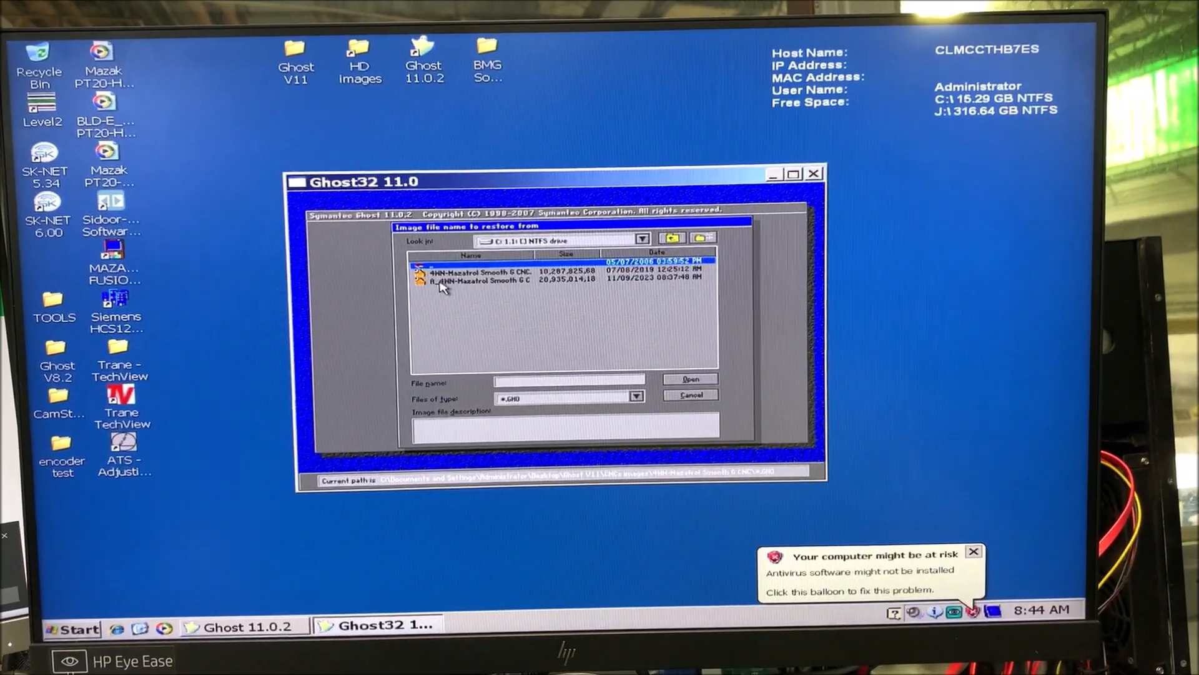
{"action": "left_click", "coordinate": [687, 379]}
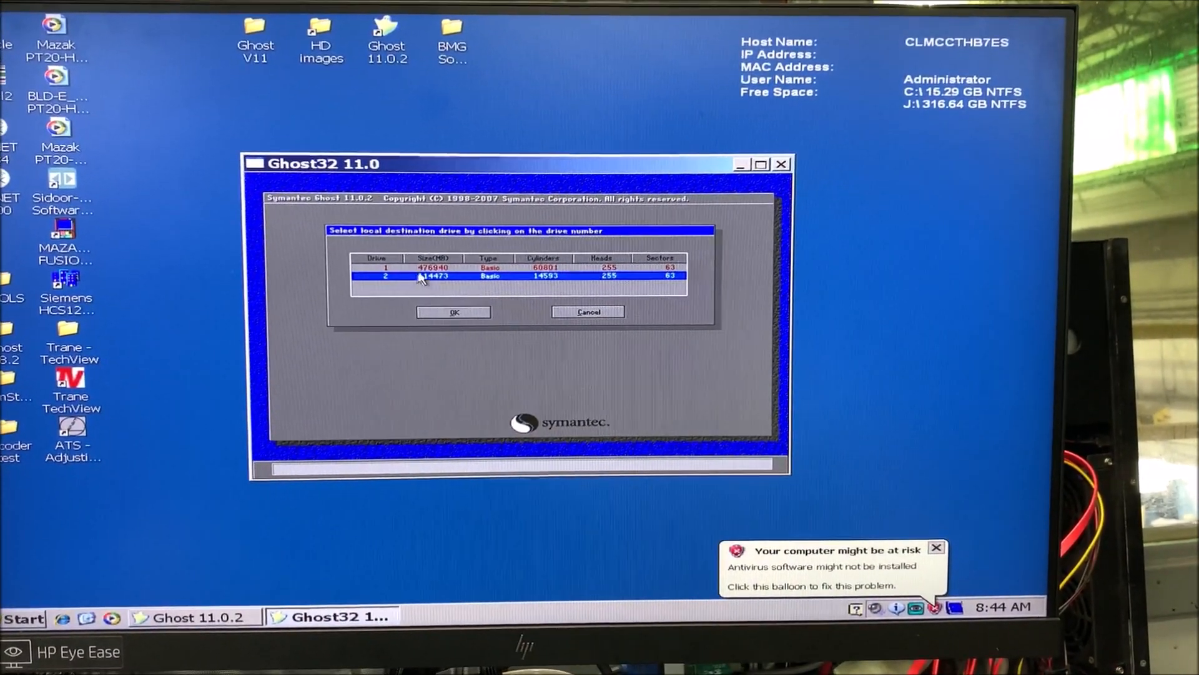
Restore to the 114473 MB drive 2, accepting the two partitions resized to fill it
{"action": "left_click", "coordinate": [452, 312]}
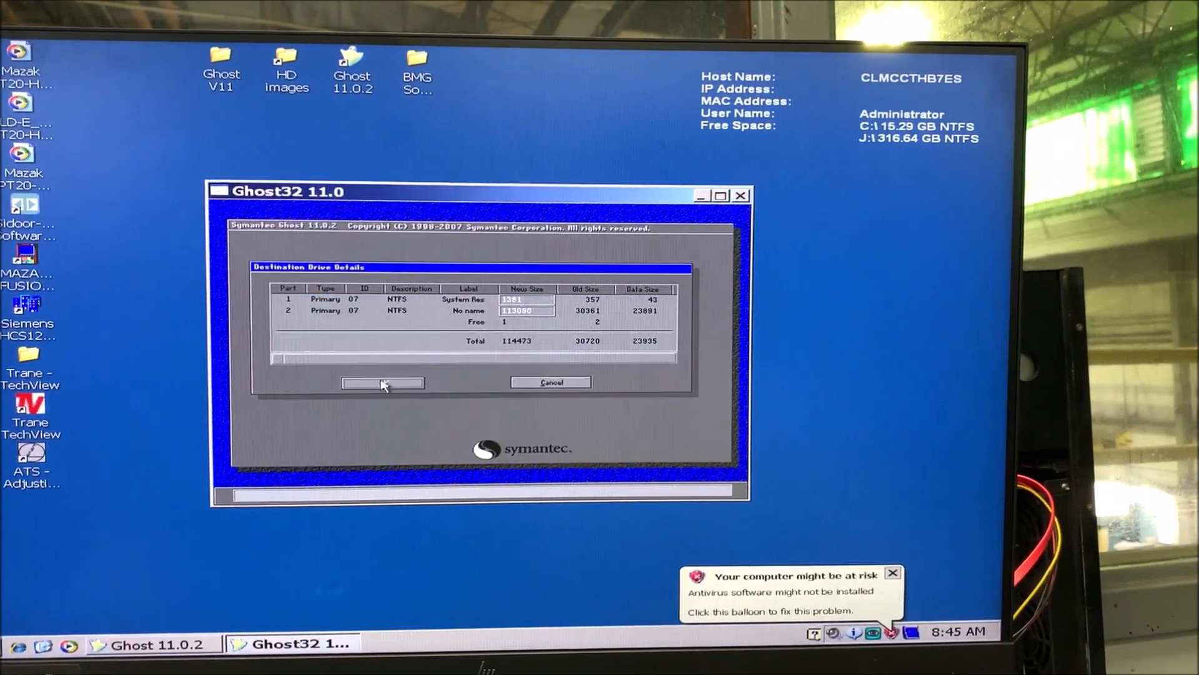
{"action": "left_click", "coordinate": [382, 382]}
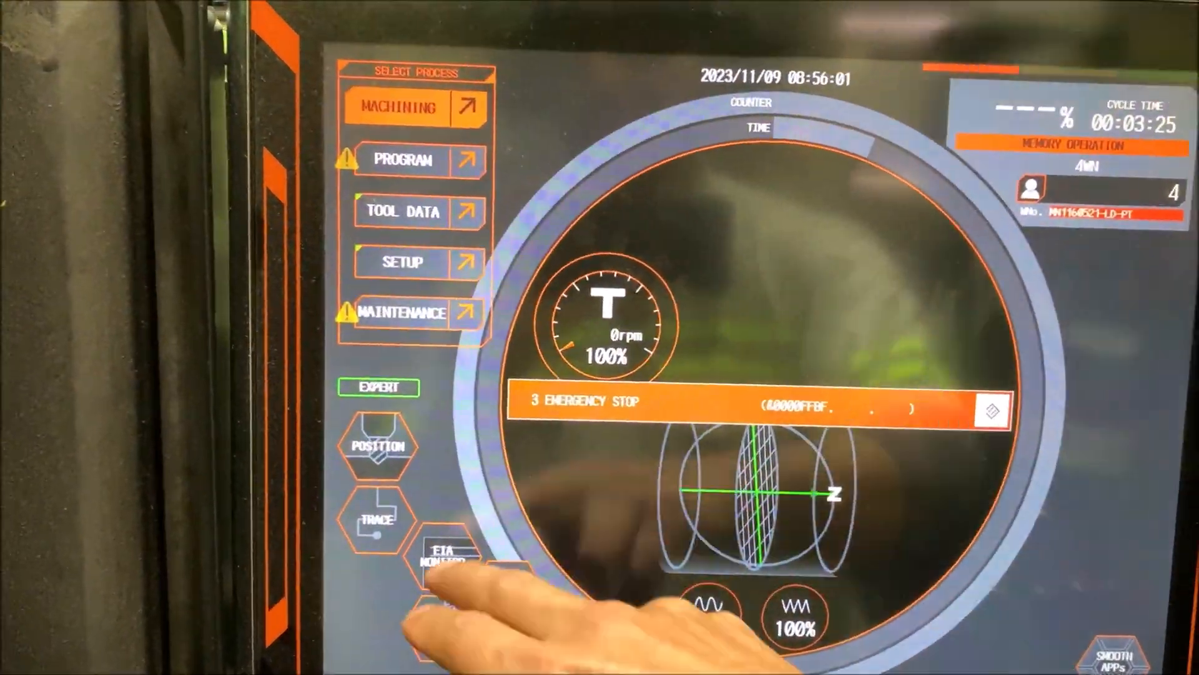
Show the Smooth G maintenance check data with its 1500- and 3000-hour items
{"action": "left_click", "coordinate": [404, 313]}
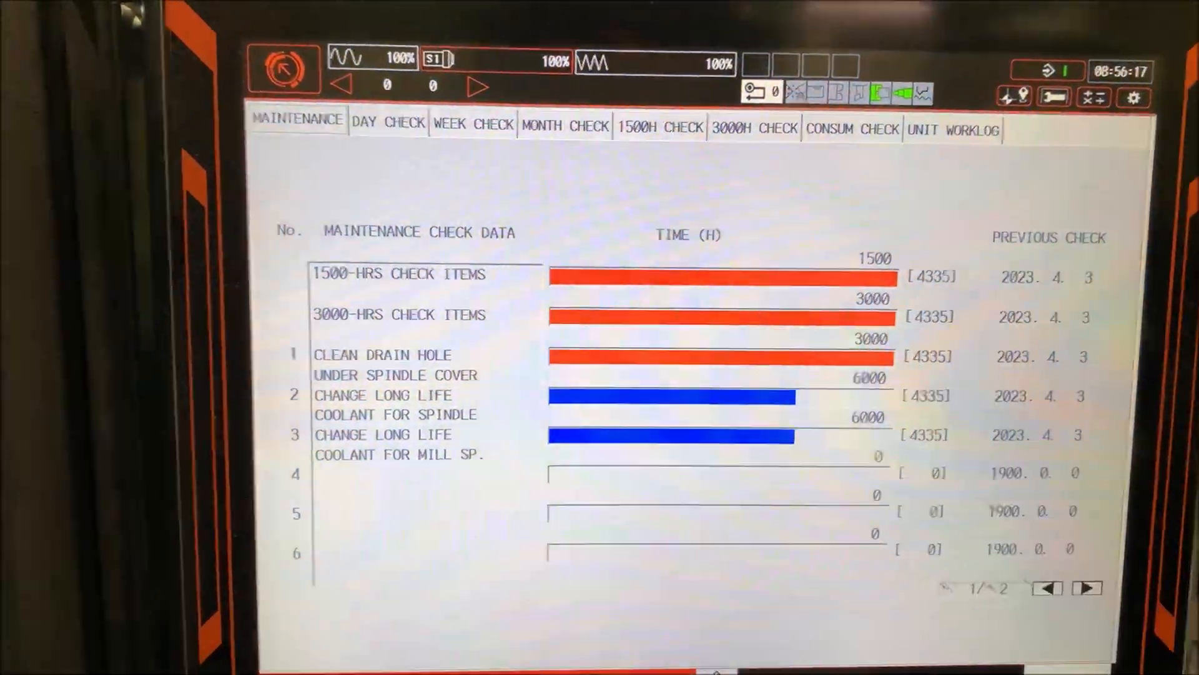